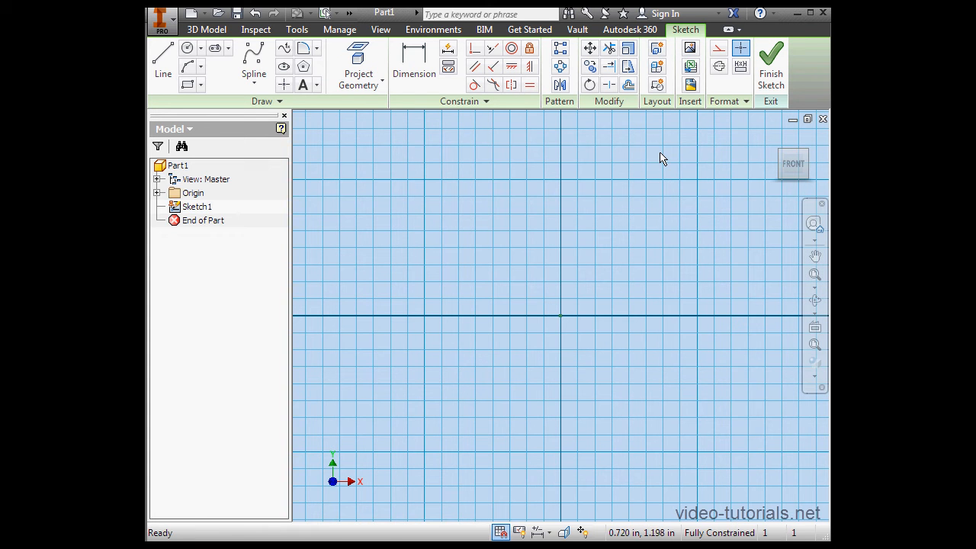
mouse_move(643, 173)
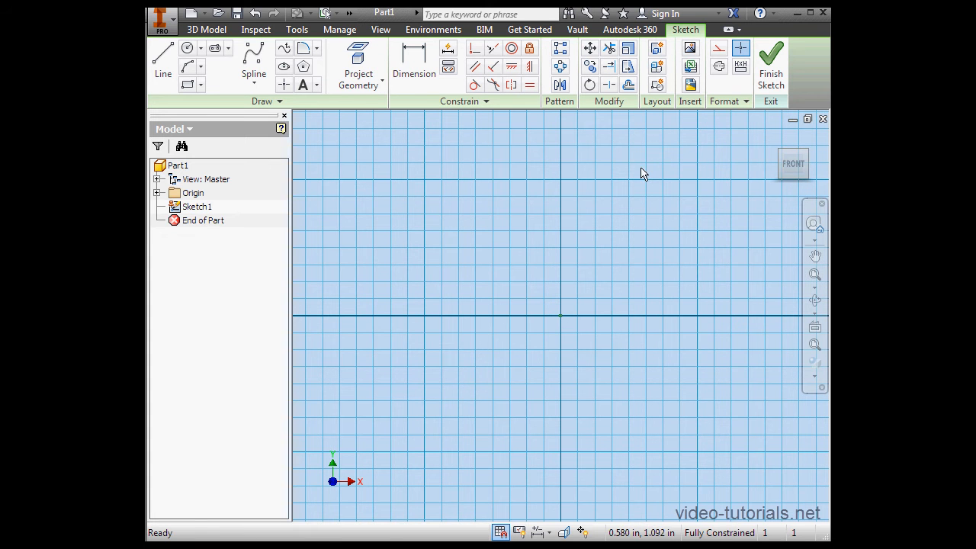
mouse_move(624, 177)
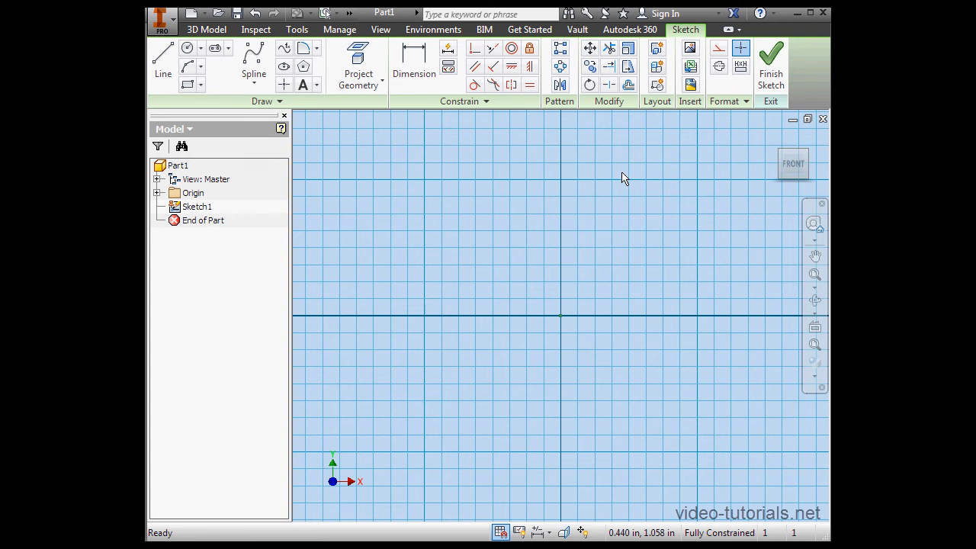
mouse_move(618, 176)
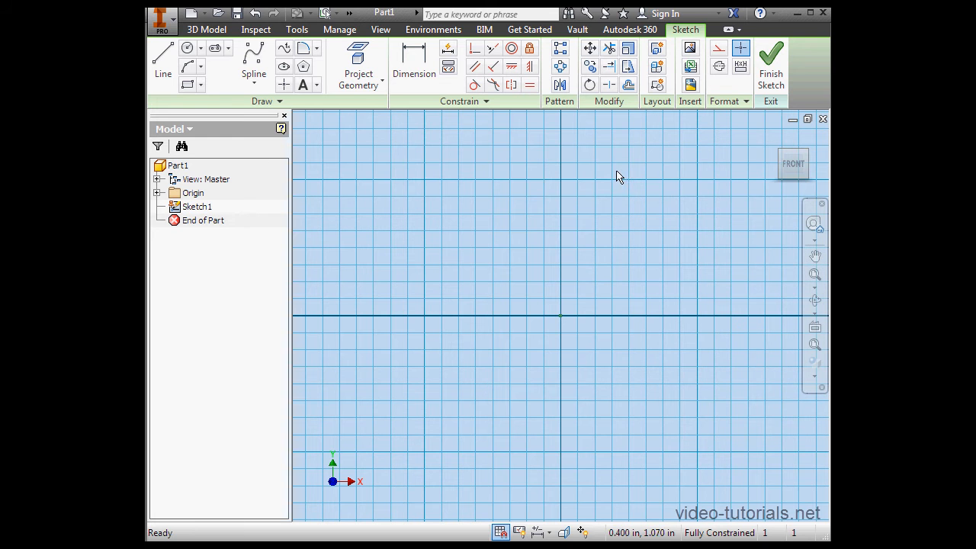
mouse_move(162, 201)
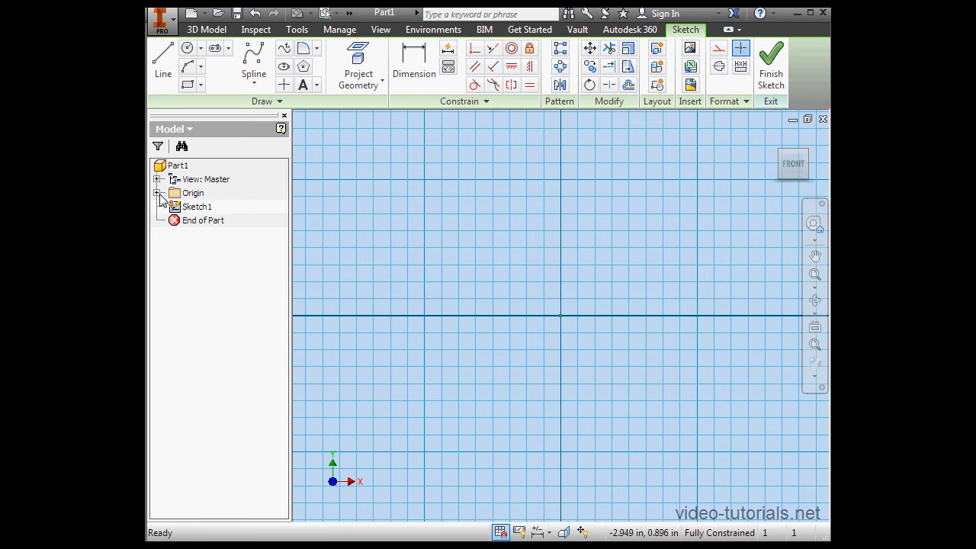
- Expand Origin in the Model browser to list its planes, axes and center point
click(158, 192)
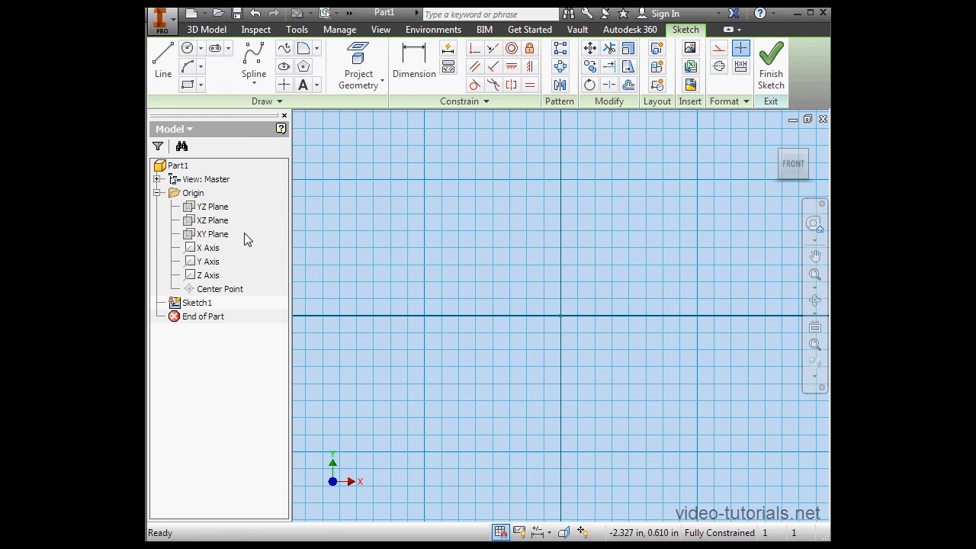
click(380, 29)
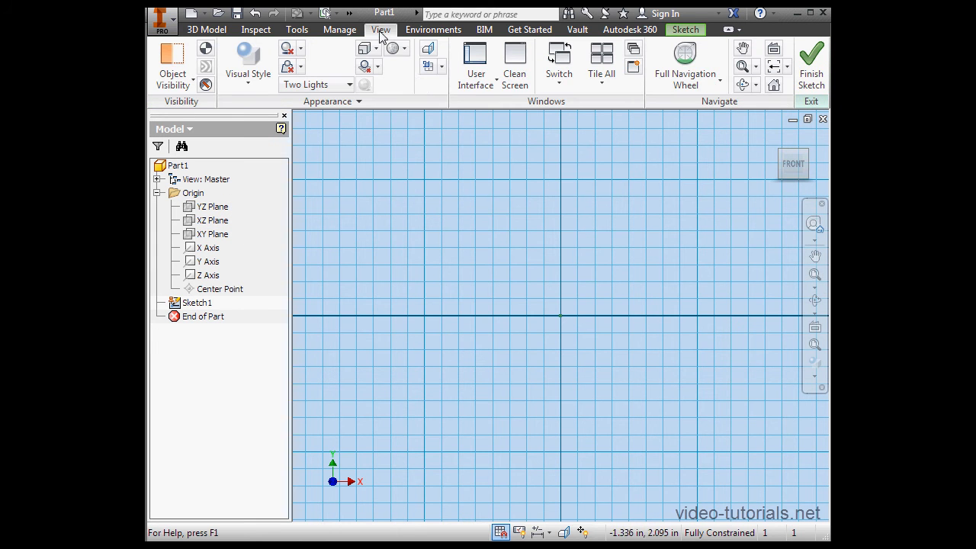
click(476, 65)
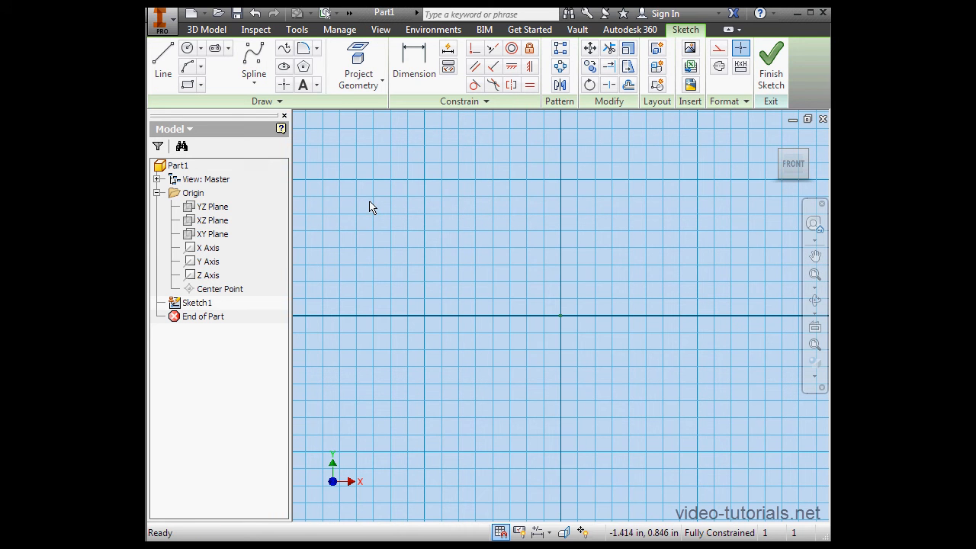
- Highlight the YZ Plane, Y Axis and XY Plane to see where each lies on the grid
click(212, 207)
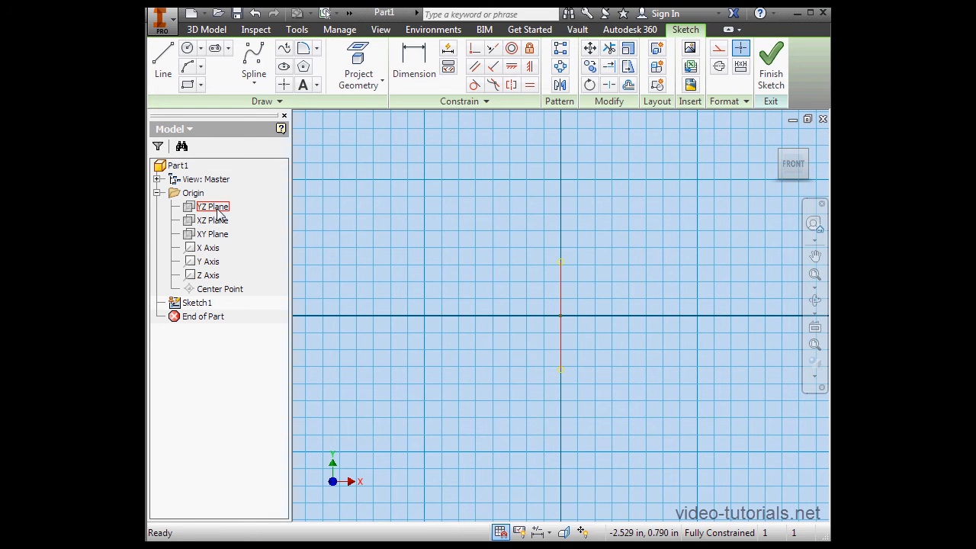
click(204, 261)
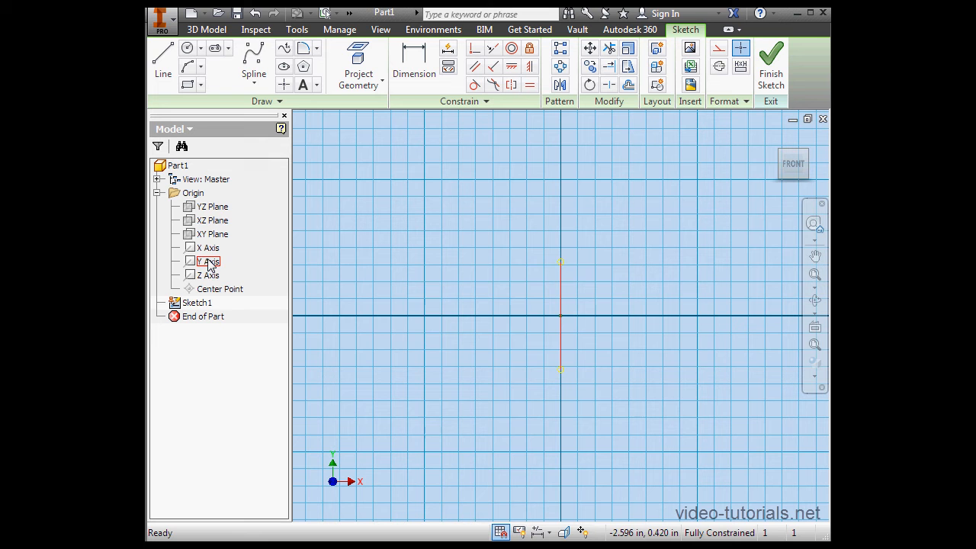
click(212, 207)
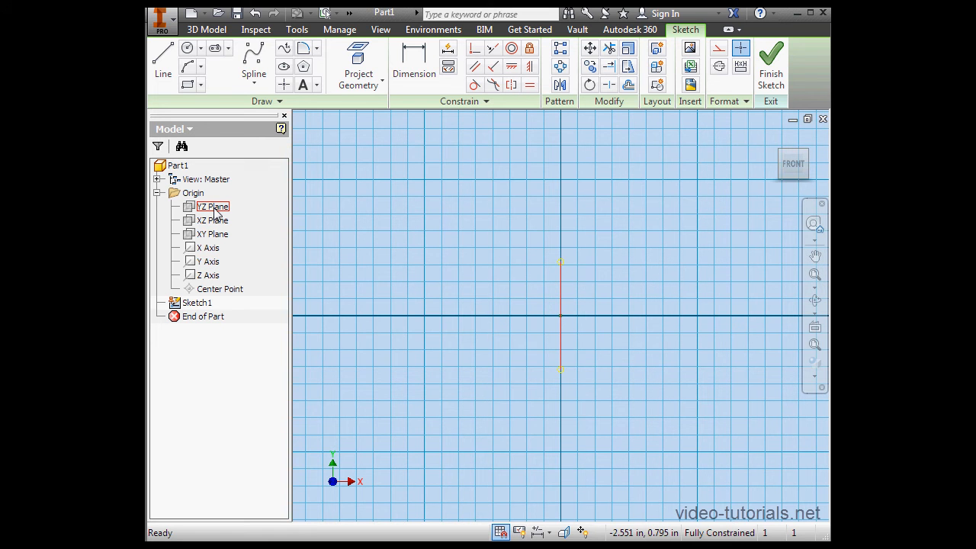
click(212, 235)
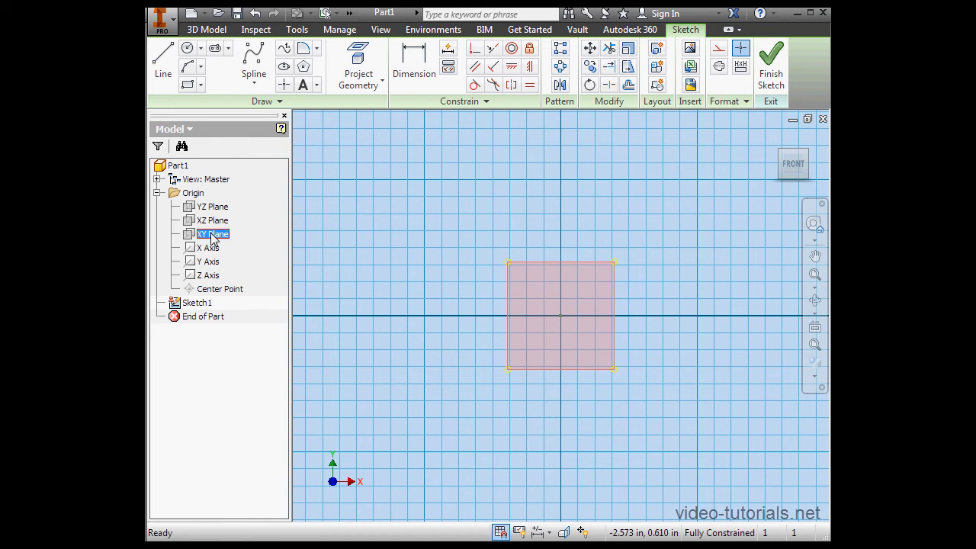
right_click(213, 234)
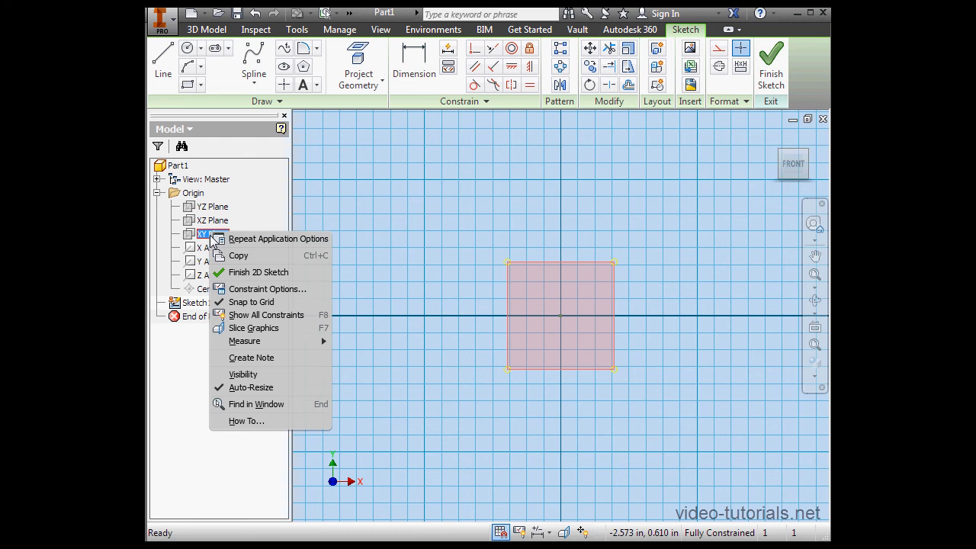
mouse_move(259, 273)
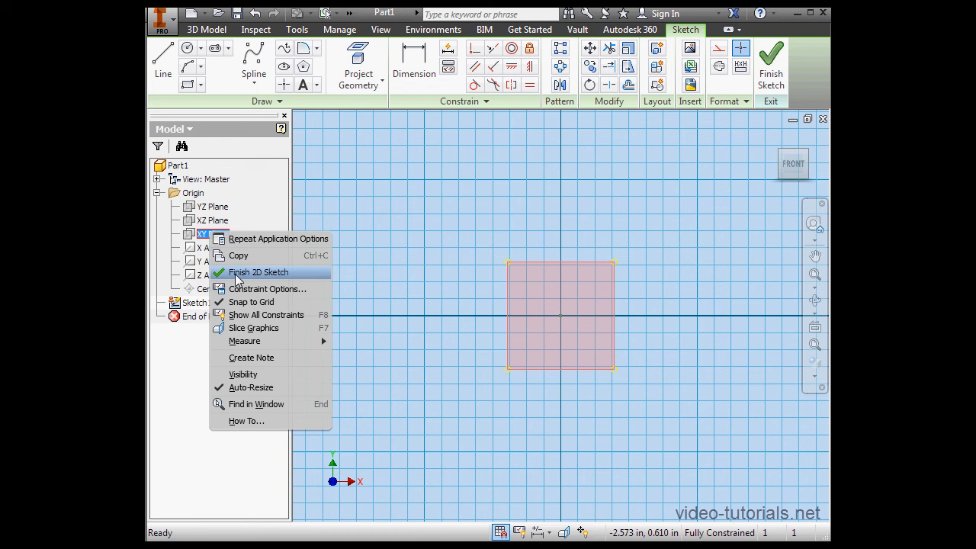
click(258, 273)
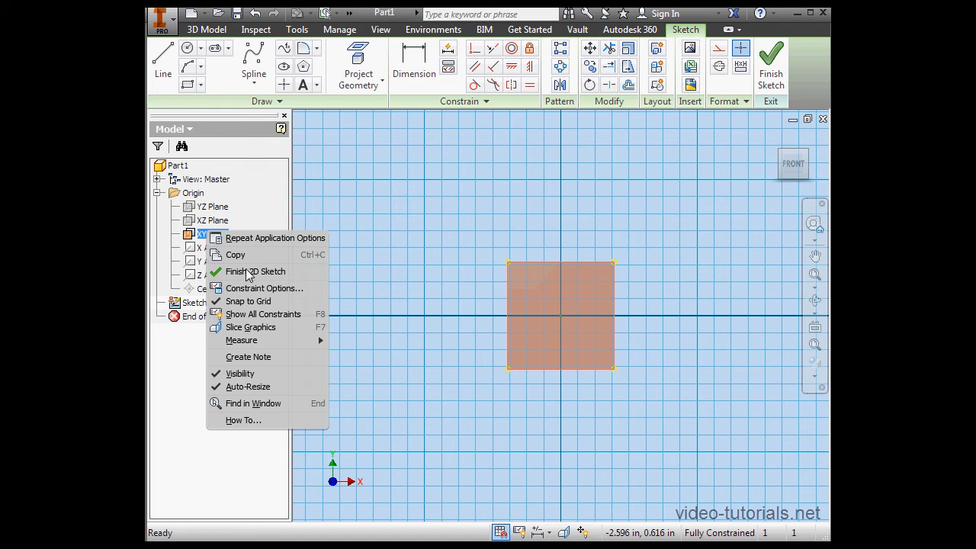
click(254, 271)
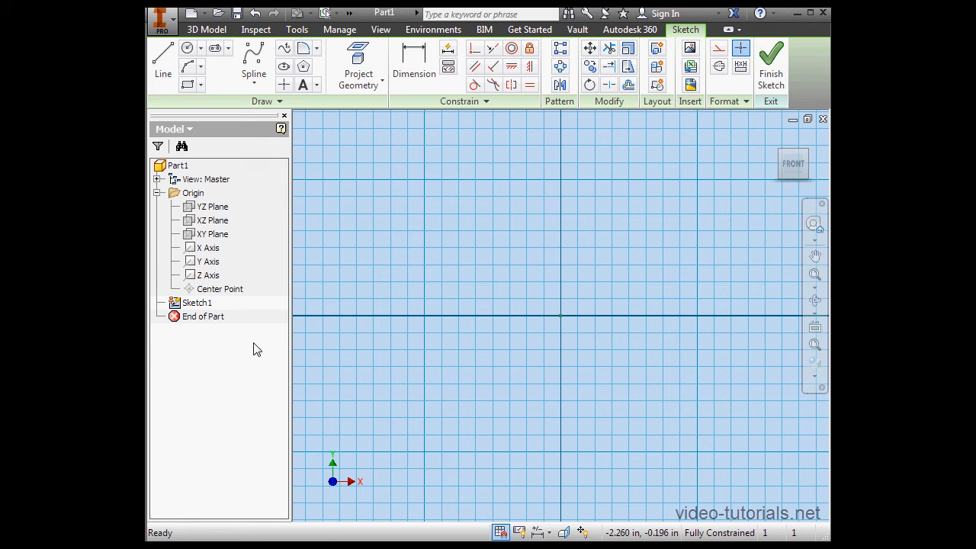
- Highlight the origin Center Point at the grid's axis crossing, then switch to the Tools tab
click(220, 289)
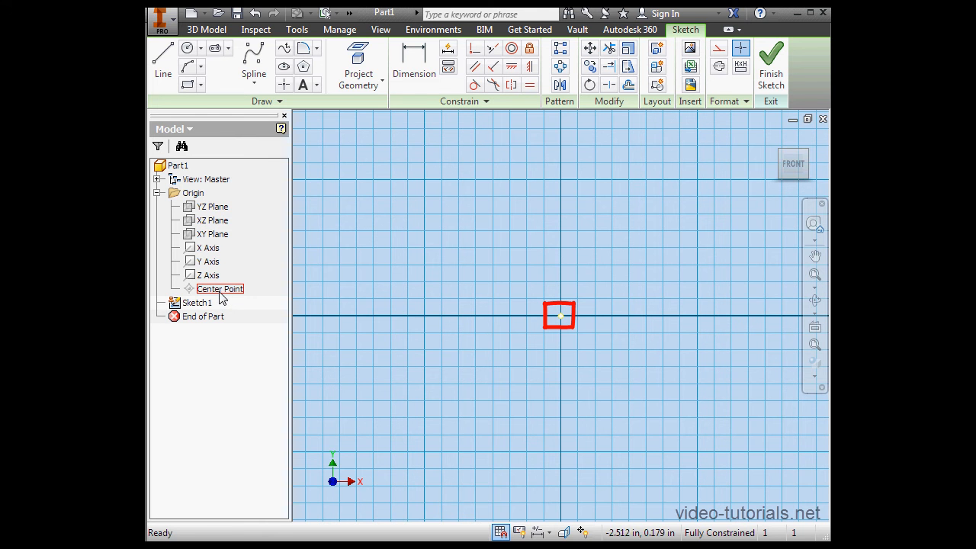
click(296, 29)
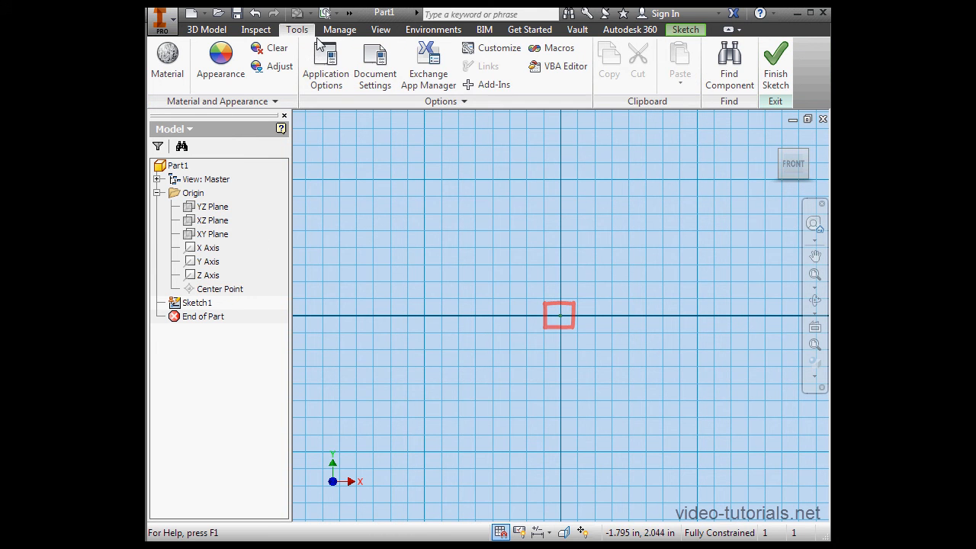
- Enable 'Autoproject part origin on sketch create' in Application Options and confirm
click(326, 63)
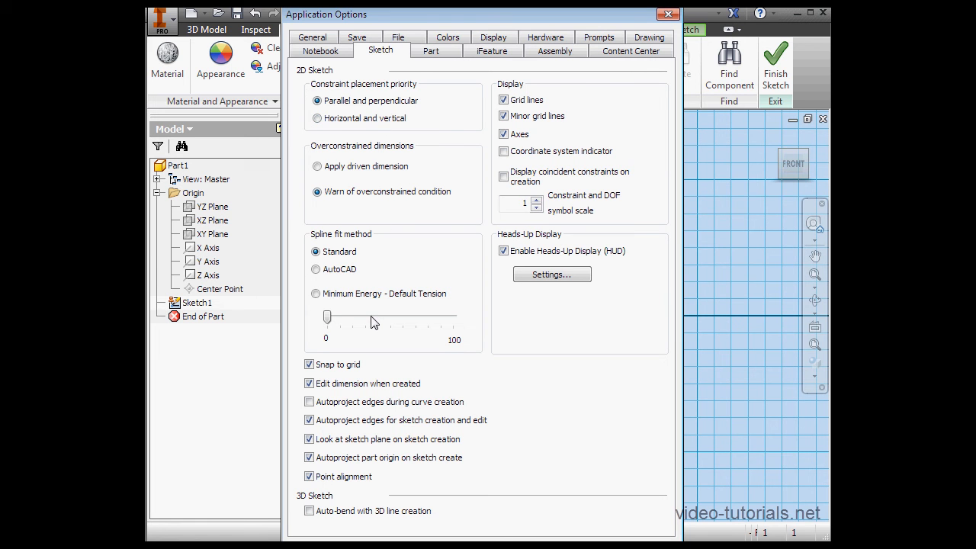
click(310, 457)
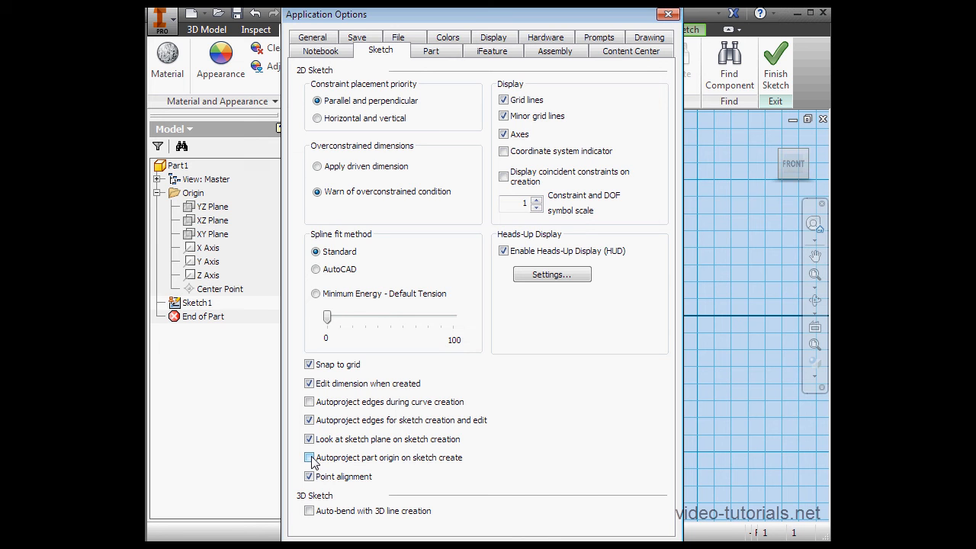
click(310, 457)
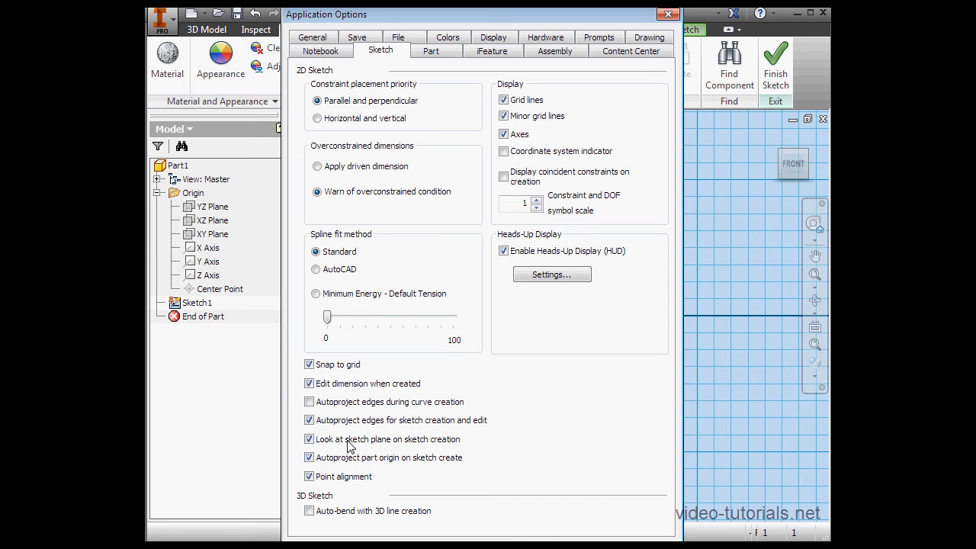
click(667, 13)
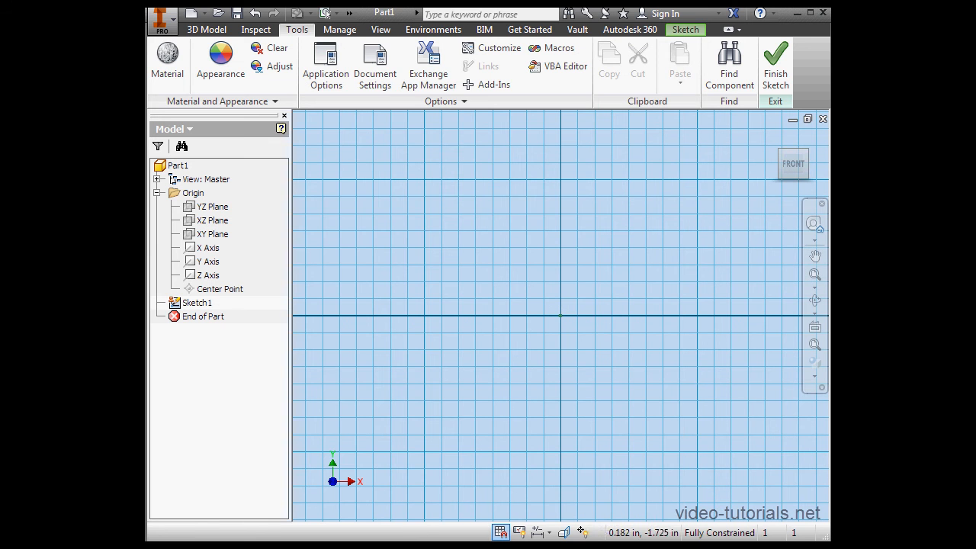
mouse_move(488, 319)
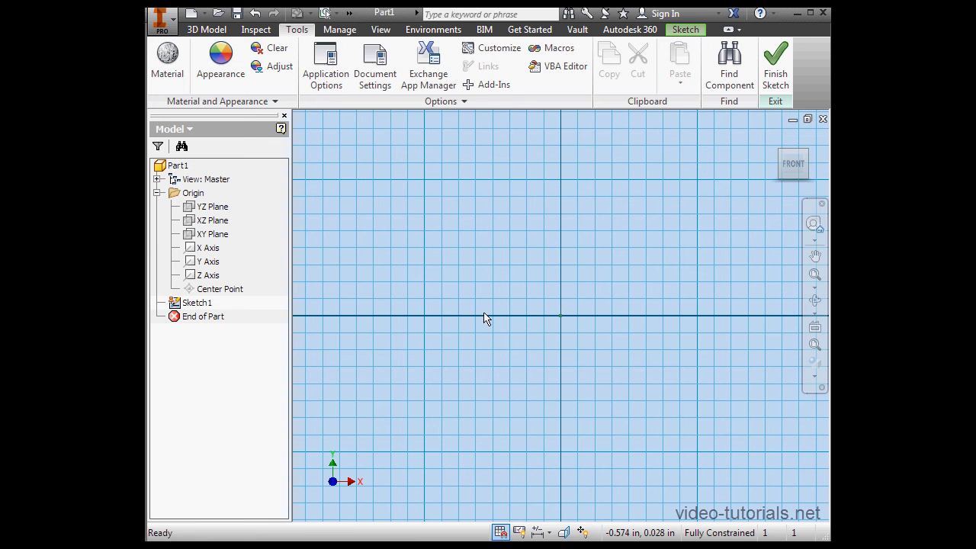
mouse_move(685, 29)
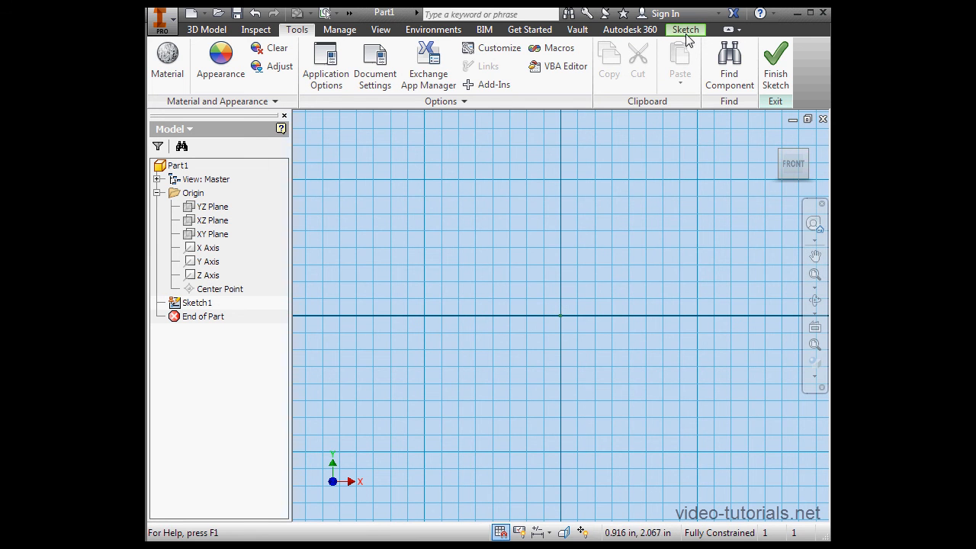
- Return to the Sketch tab showing the Draw, Constrain and Modify panels
click(684, 29)
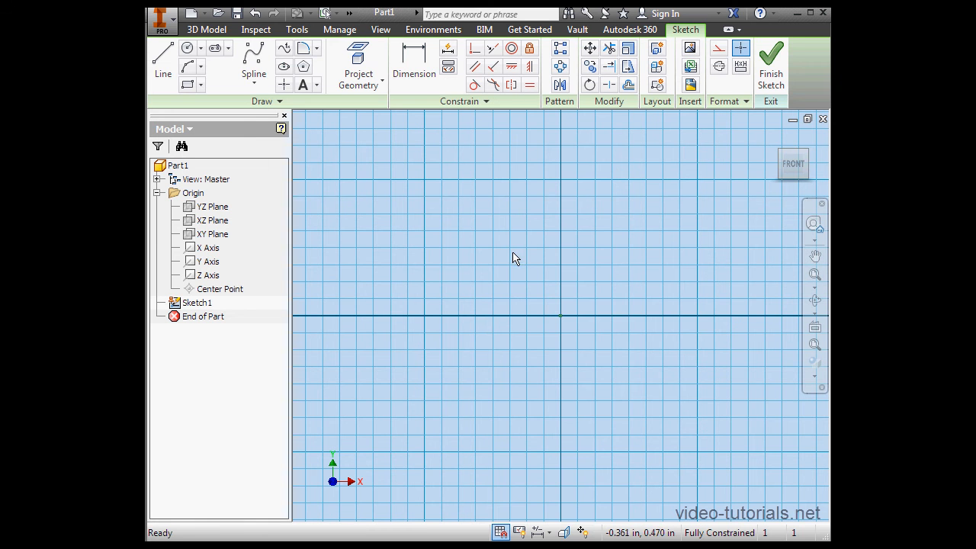
click(203, 316)
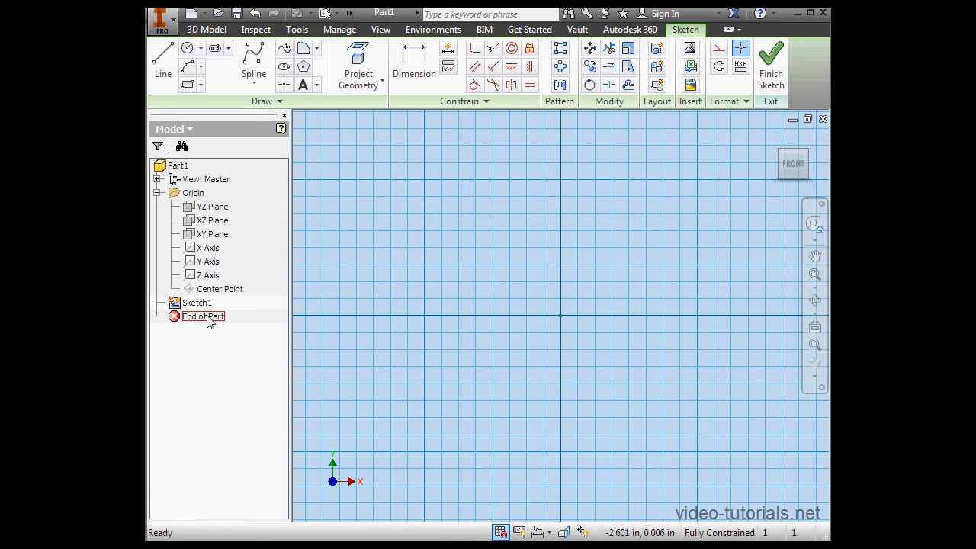
mouse_move(207, 321)
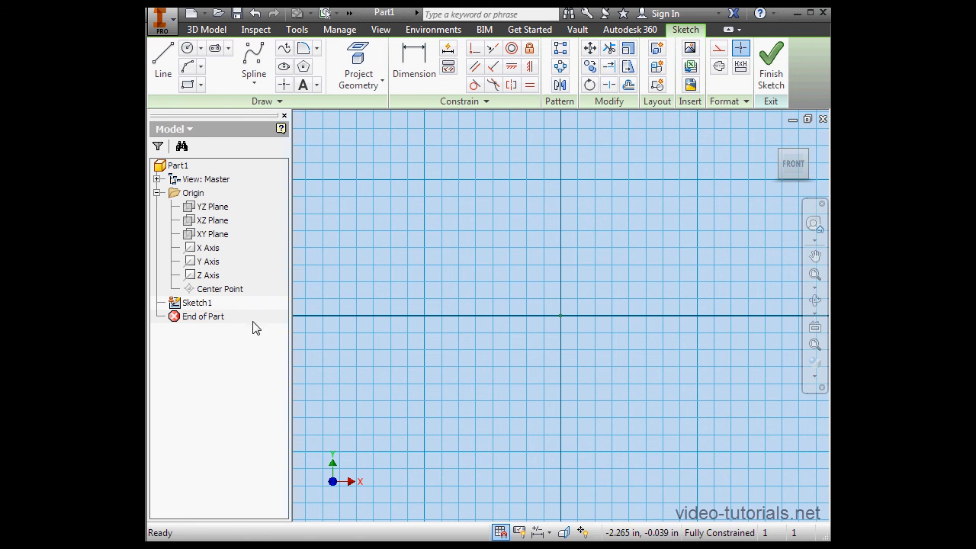
mouse_move(336, 336)
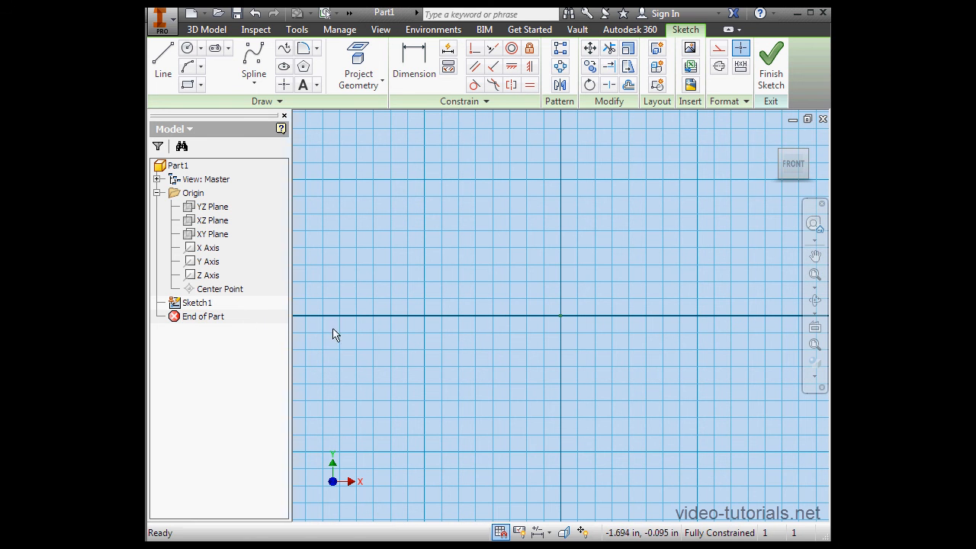
- Draw a 1 in by 1 in two-point rectangle with one corner at the origin
click(201, 84)
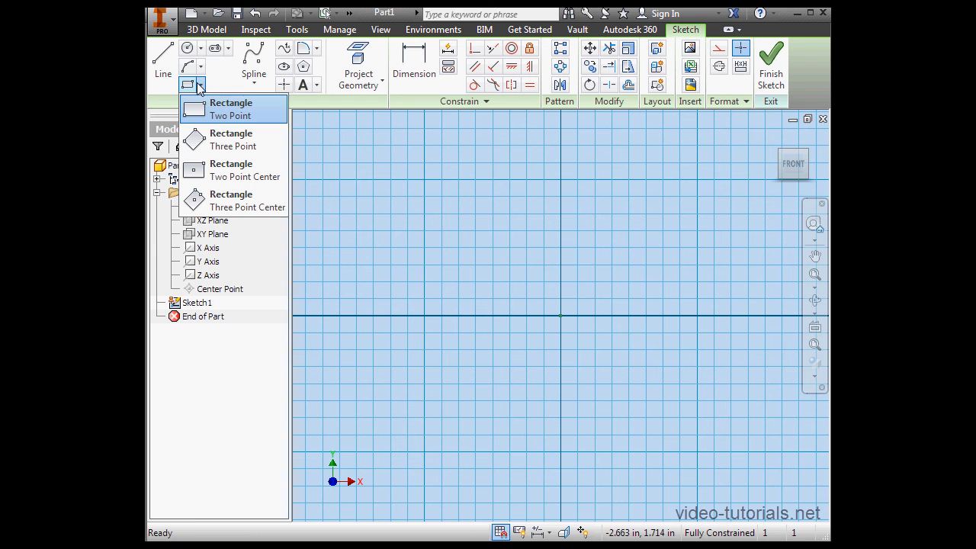
mouse_move(203, 109)
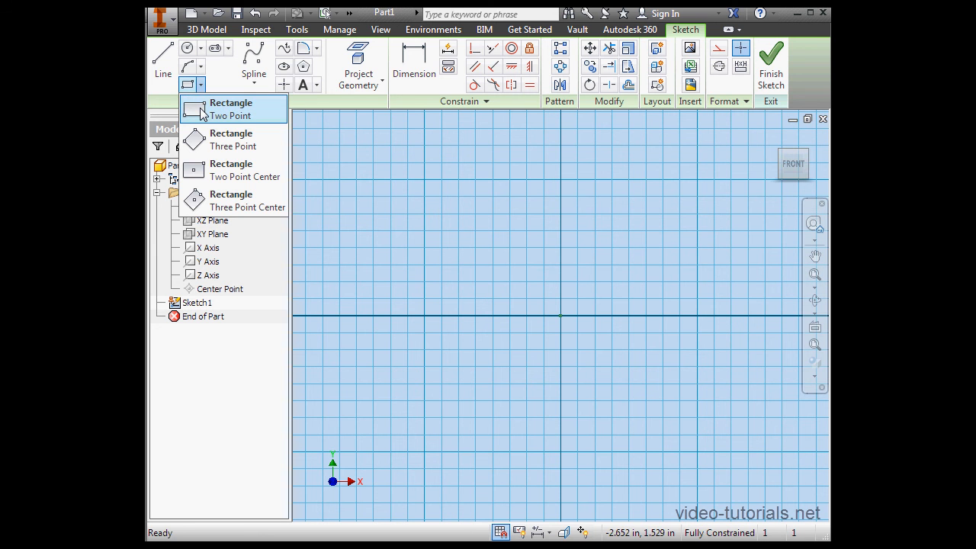
click(231, 109)
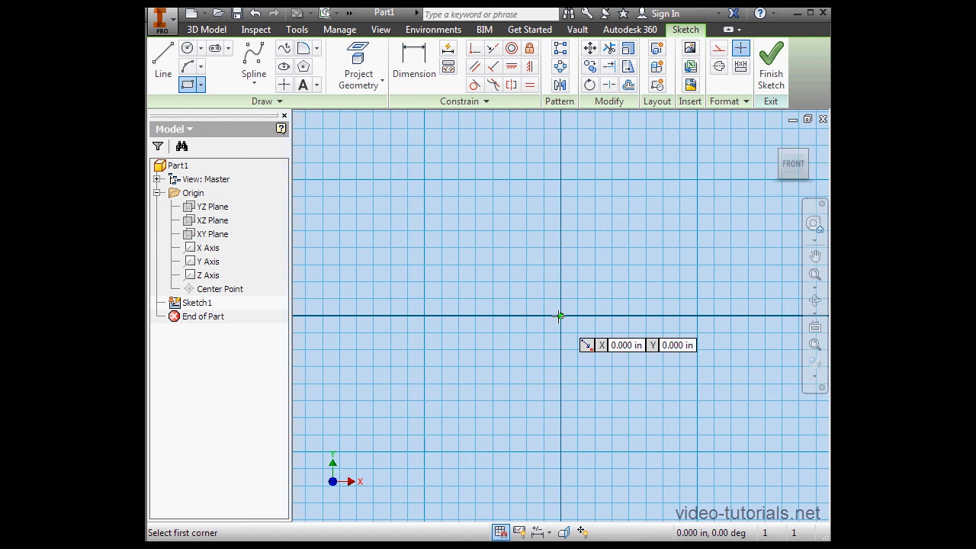
click(560, 317)
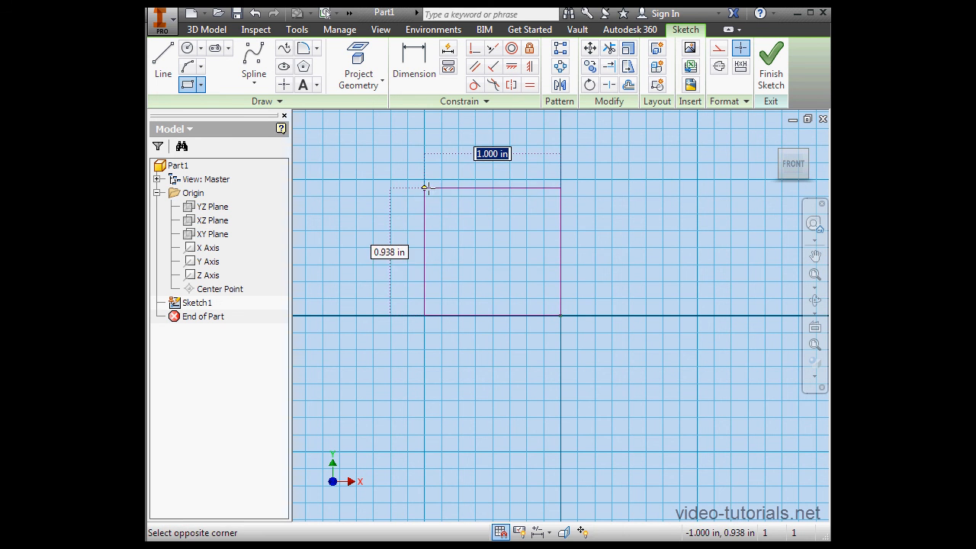
click(560, 315)
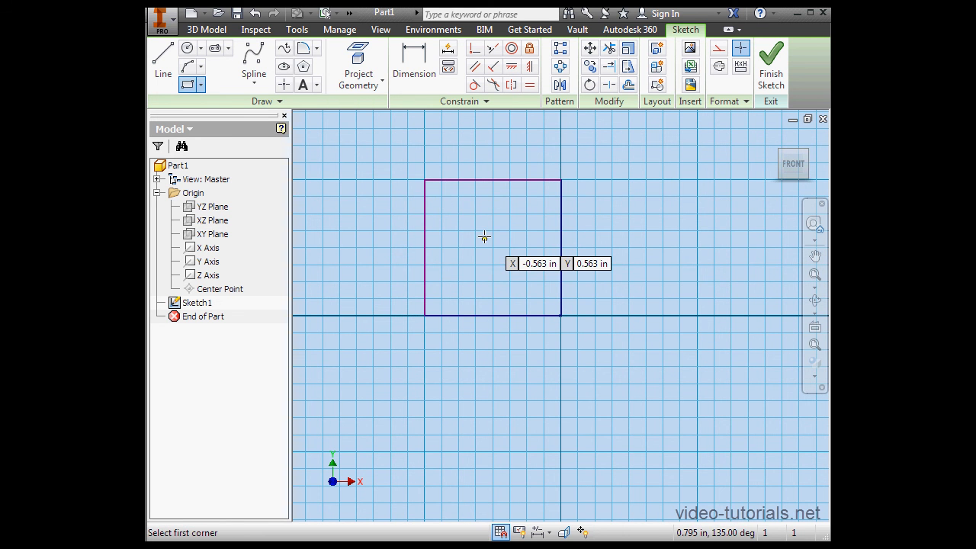
mouse_move(498, 237)
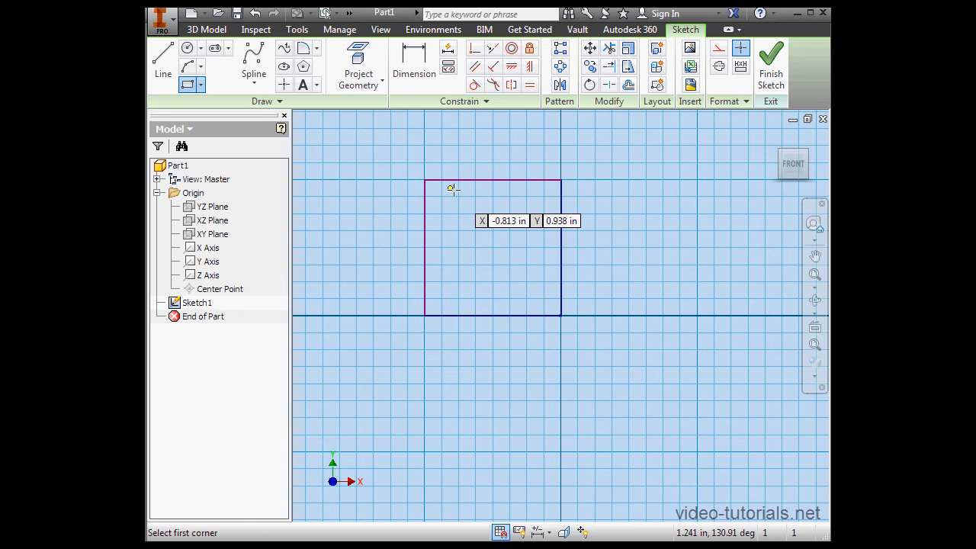
mouse_move(453, 212)
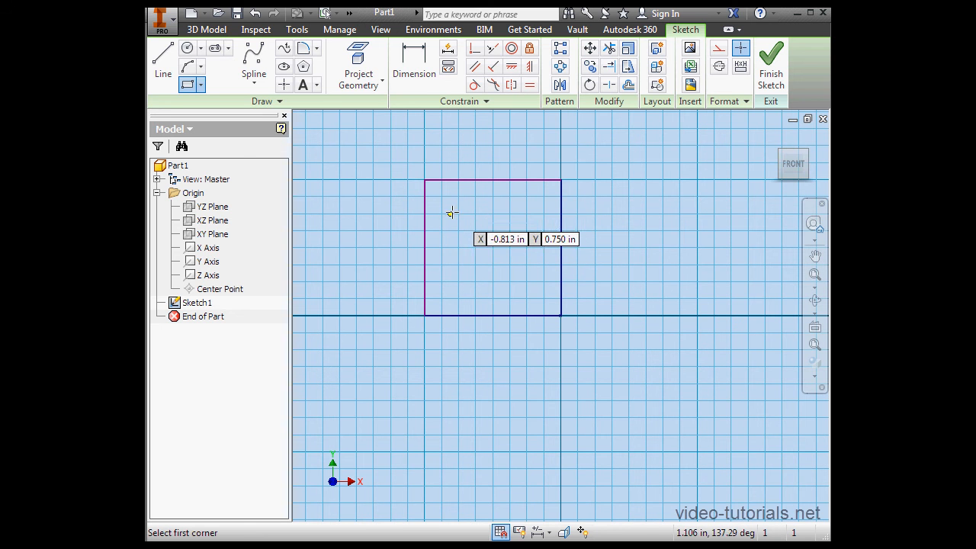
mouse_move(459, 242)
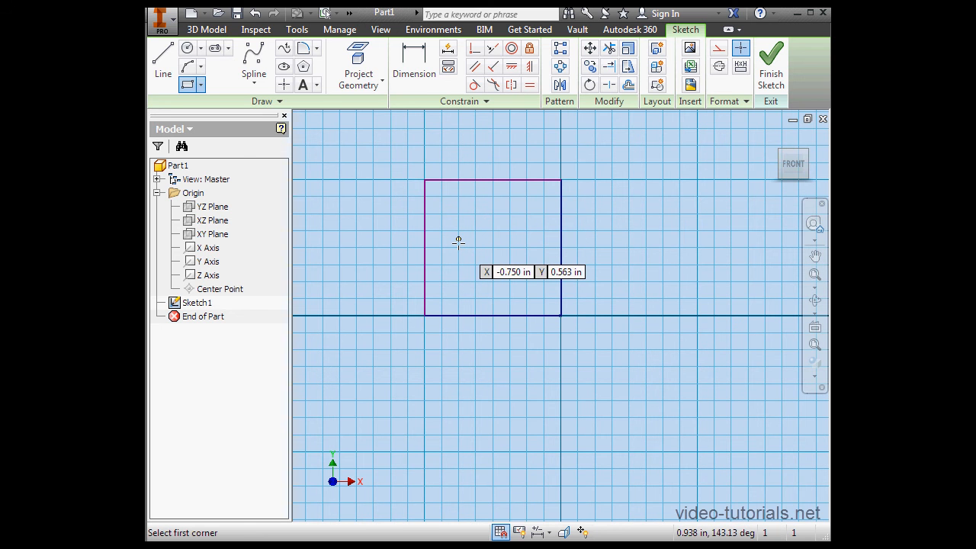
mouse_move(457, 247)
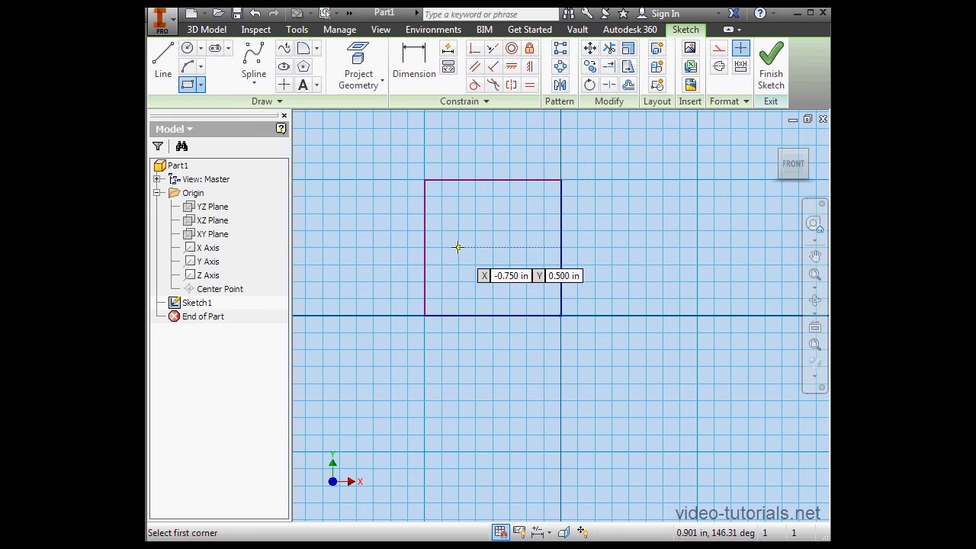